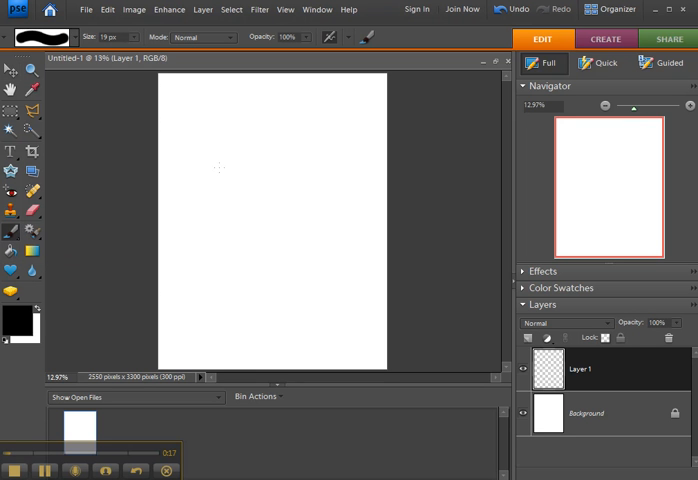
Step: Paint a small black oval on Layer 1 near the page's top-left
drag(236, 160, 236, 175)
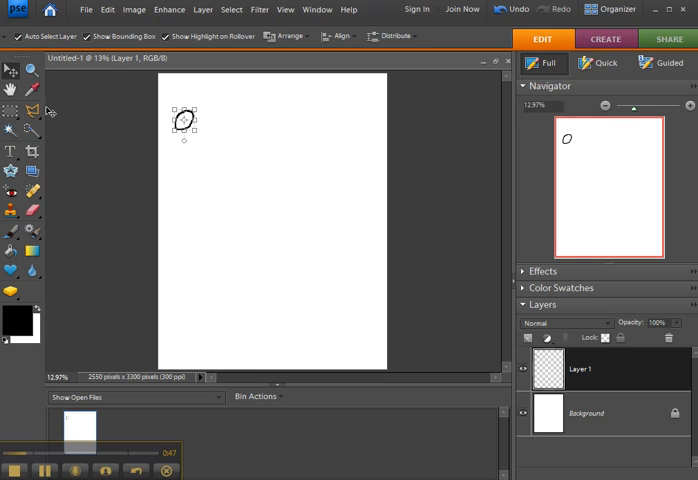
mouse_move(217, 157)
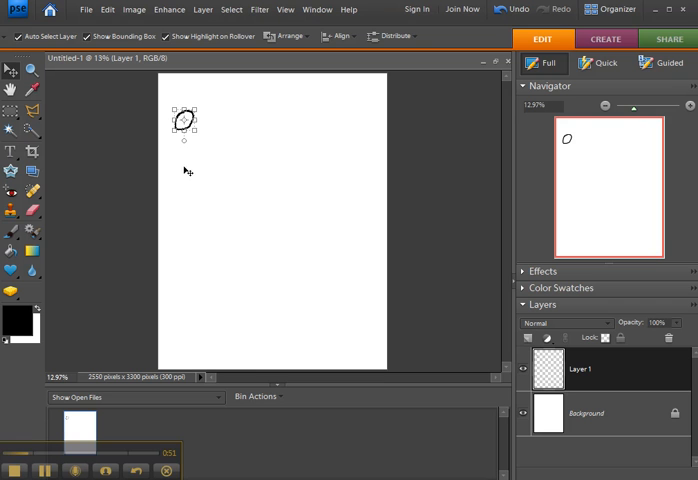
mouse_move(245, 140)
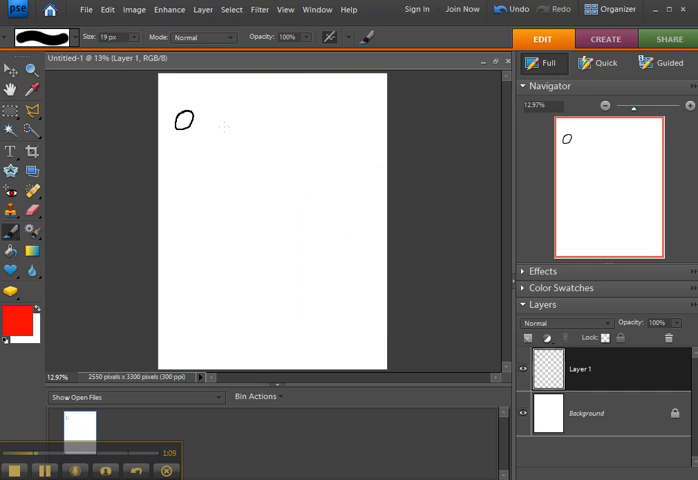
Step: Paint a stroke of the larger red open circle beside the black oval
drag(215, 123, 210, 165)
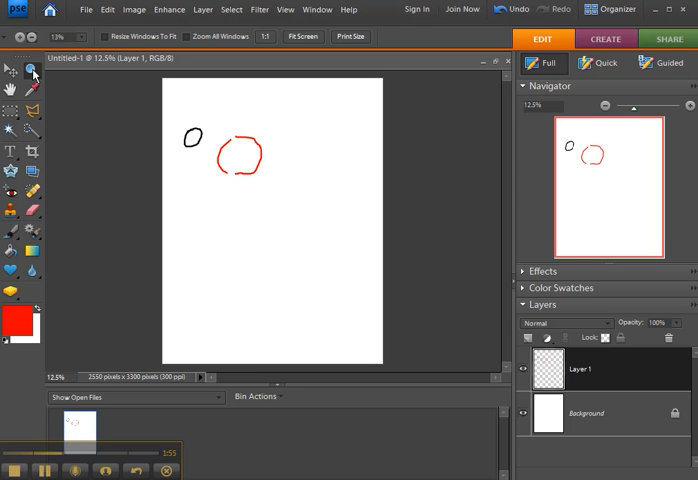
mouse_move(31, 70)
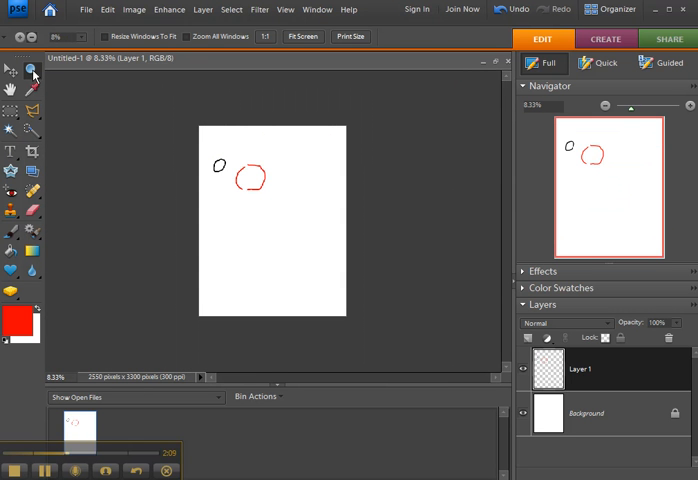
mouse_move(631, 110)
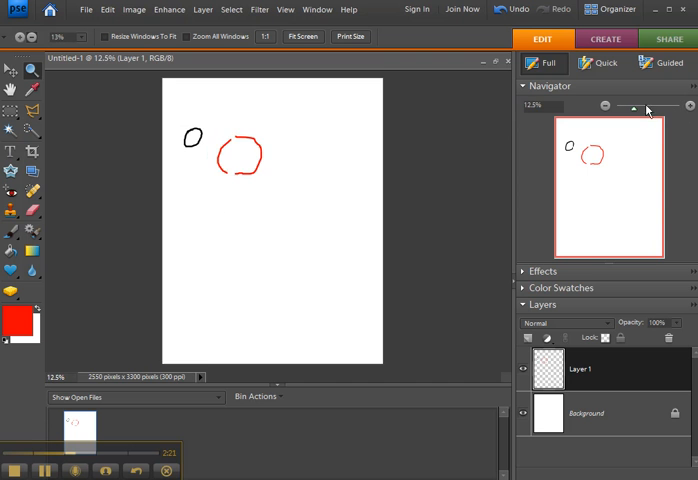
Step: Drag the Navigator zoom slider to enlarge the view of both circles
drag(628, 106, 645, 106)
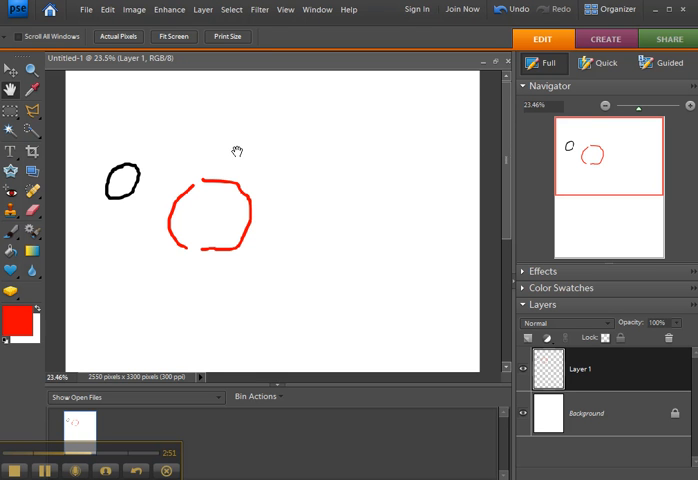
mouse_move(226, 200)
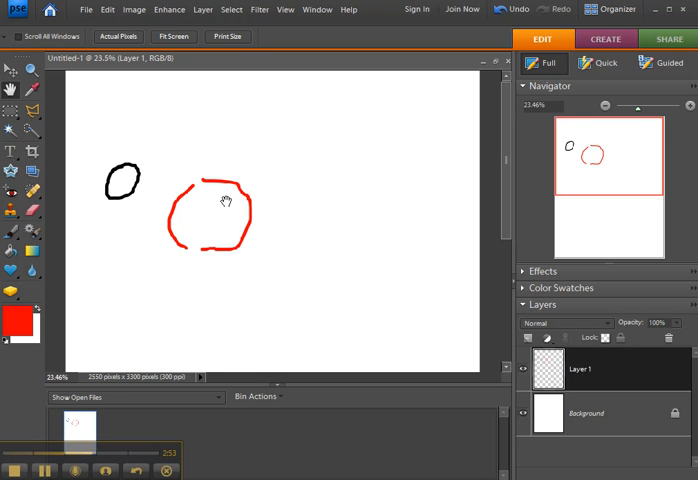
mouse_move(211, 145)
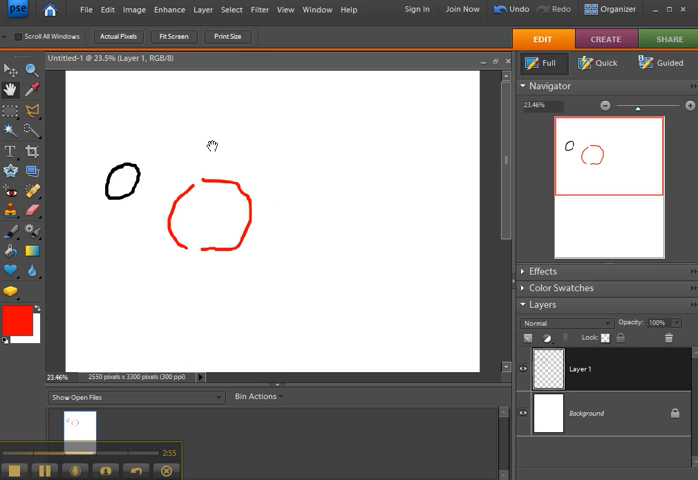
mouse_move(225, 139)
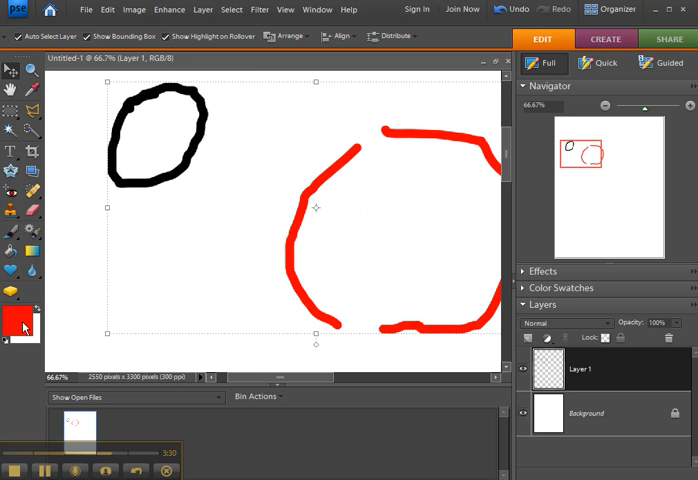
Step: Set the foreground colour to dark grey, then switch to the Eyedropper to sample colours
click(18, 325)
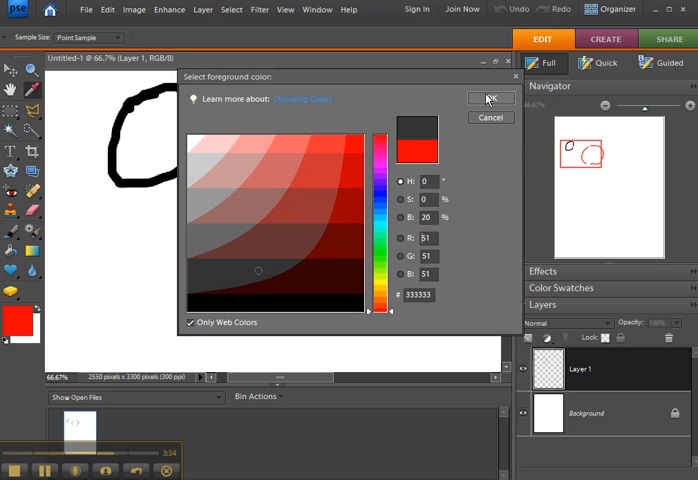
click(491, 98)
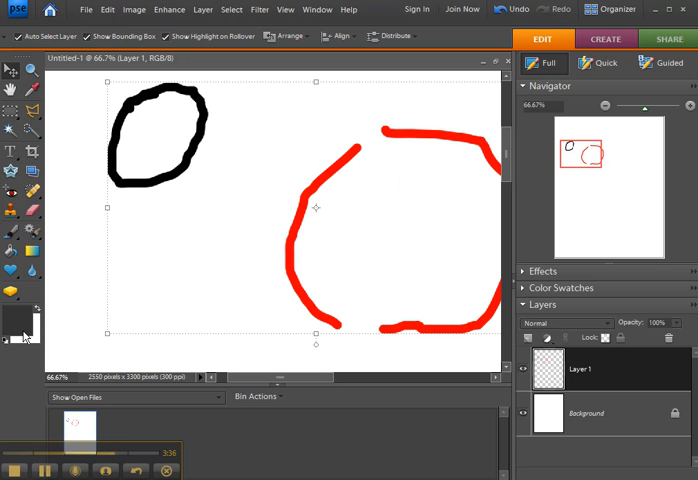
mouse_move(157, 95)
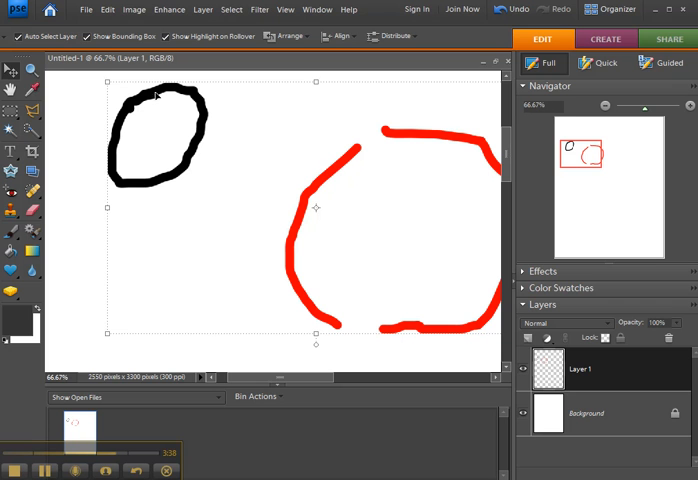
click(31, 94)
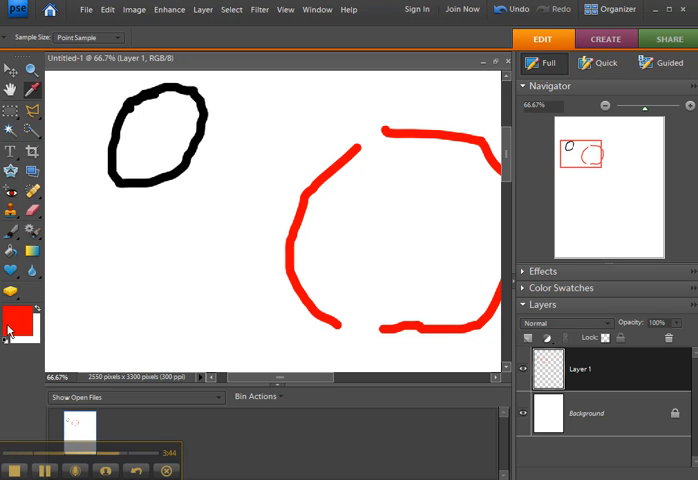
mouse_move(16, 324)
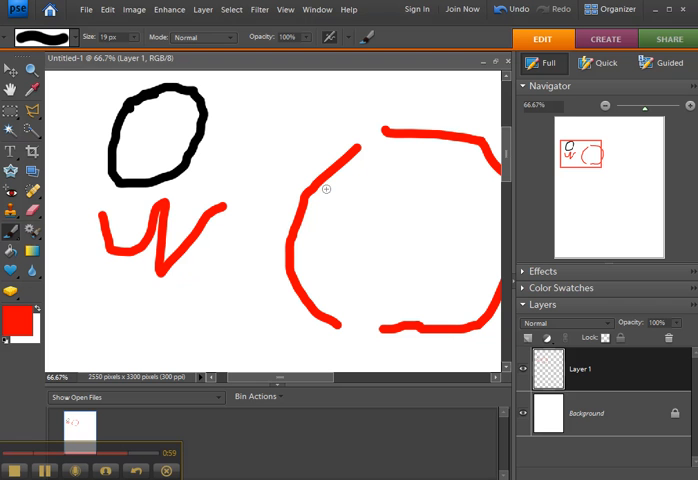
mouse_move(281, 105)
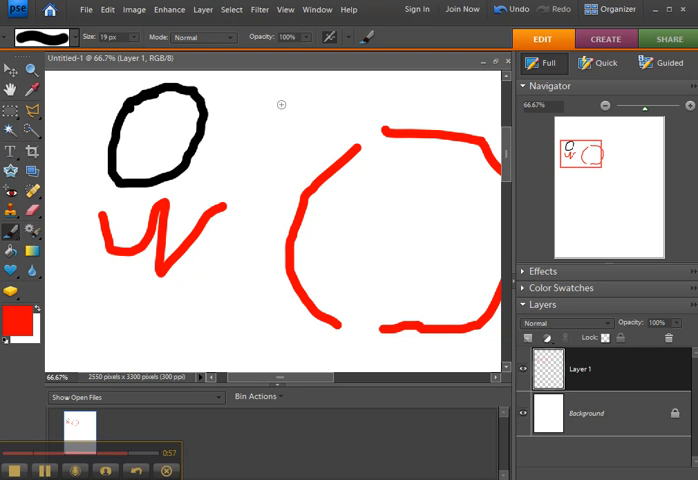
mouse_move(45, 105)
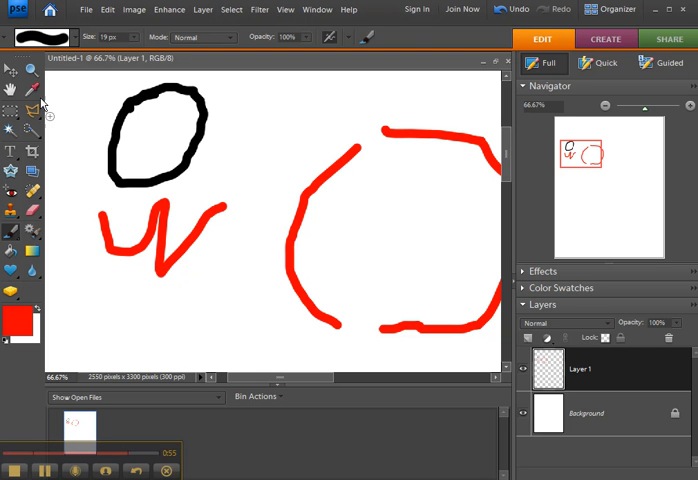
click(10, 72)
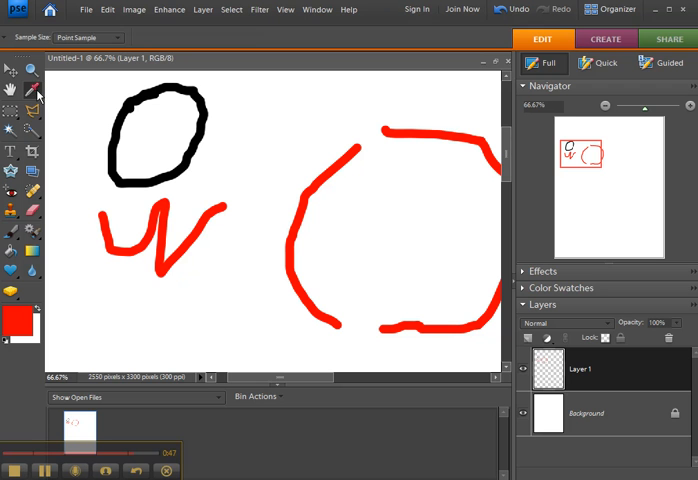
mouse_move(236, 42)
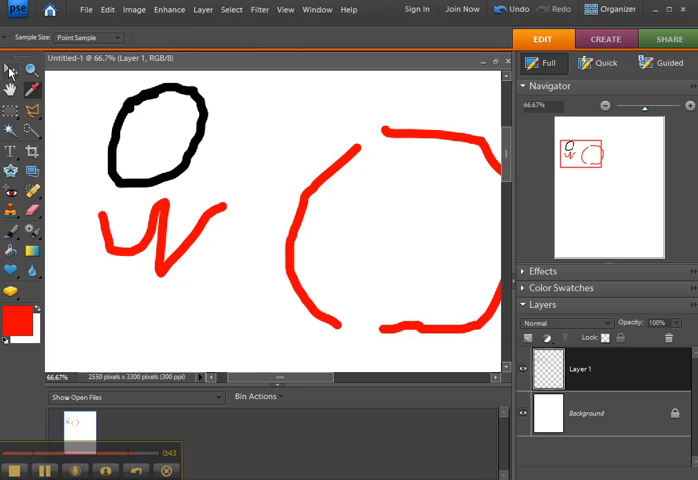
click(9, 70)
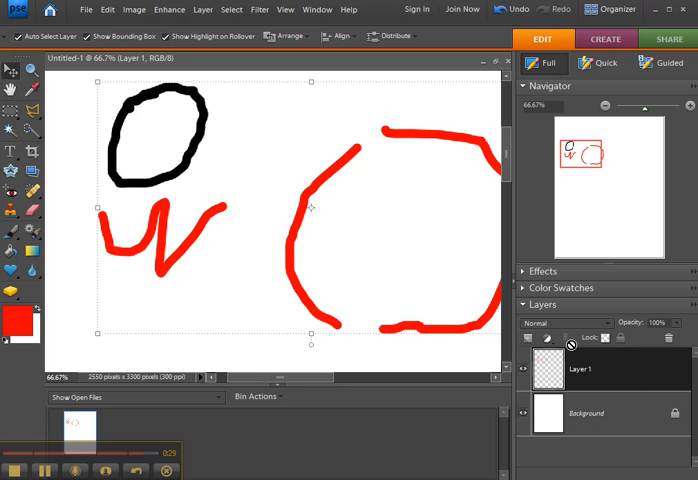
mouse_move(382, 250)
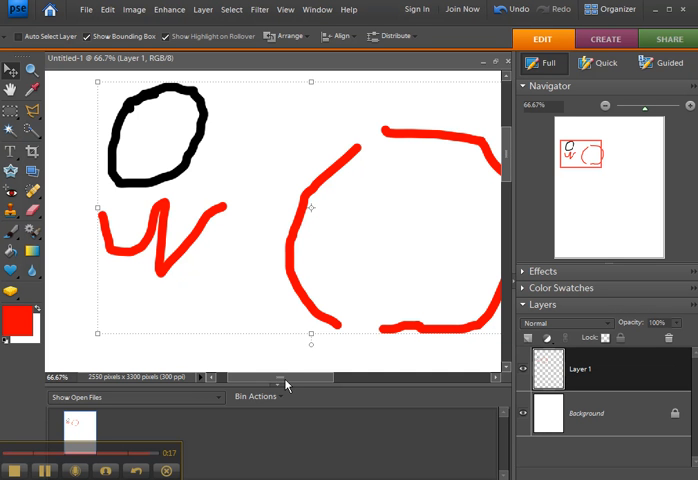
mouse_move(290, 375)
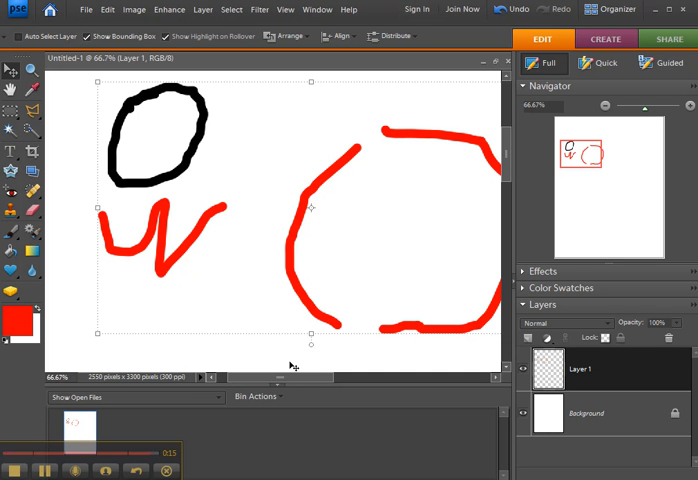
mouse_move(147, 415)
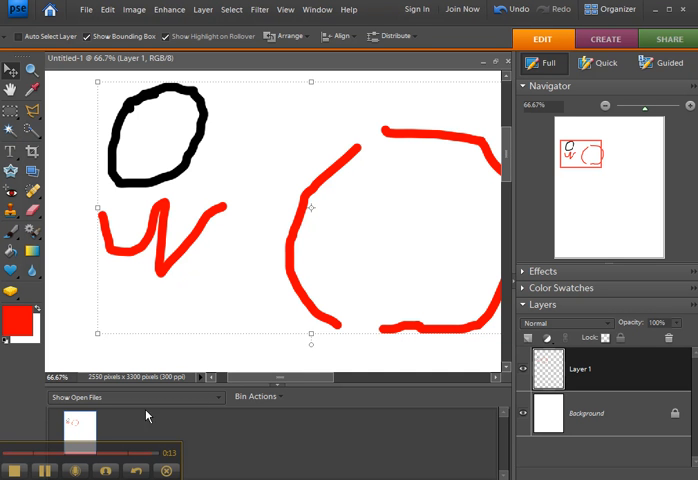